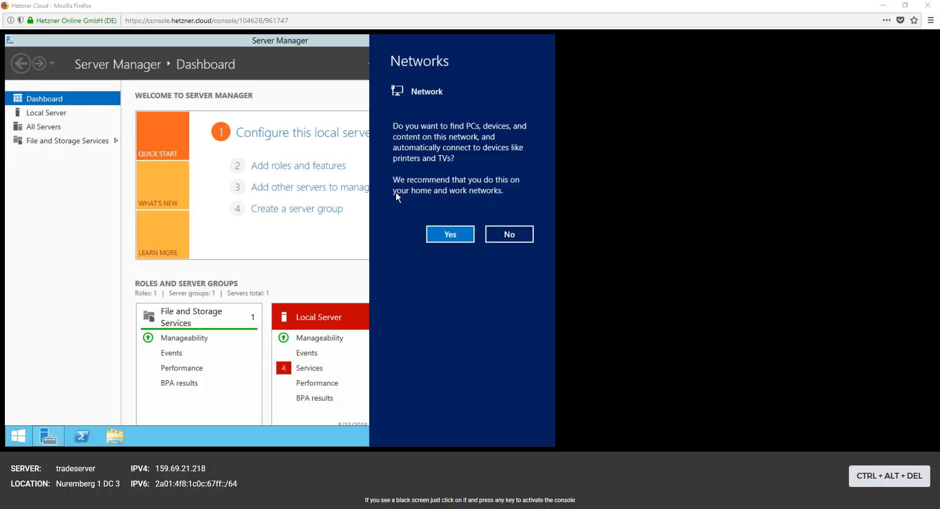
pyautogui.moveTo(453, 214)
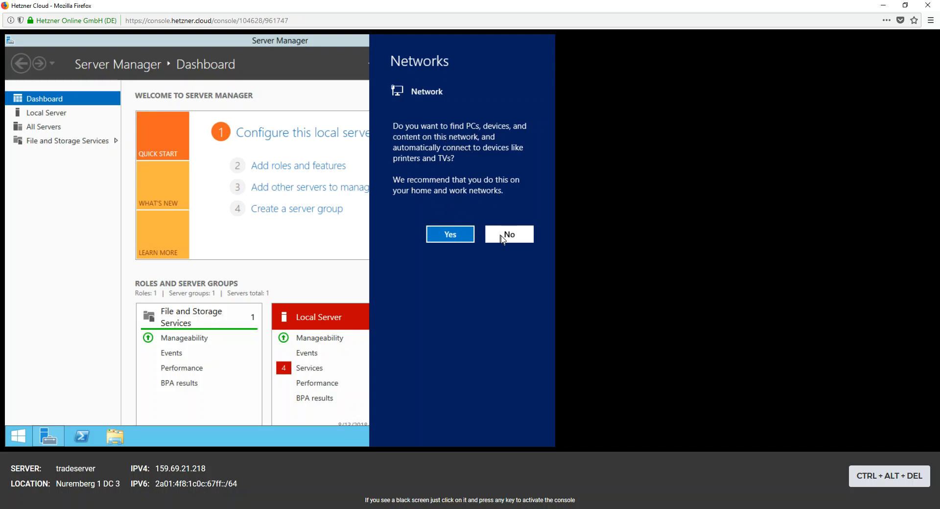
# Answer No to network discovery so the Server Manager dashboard is left open.
pyautogui.click(508, 234)
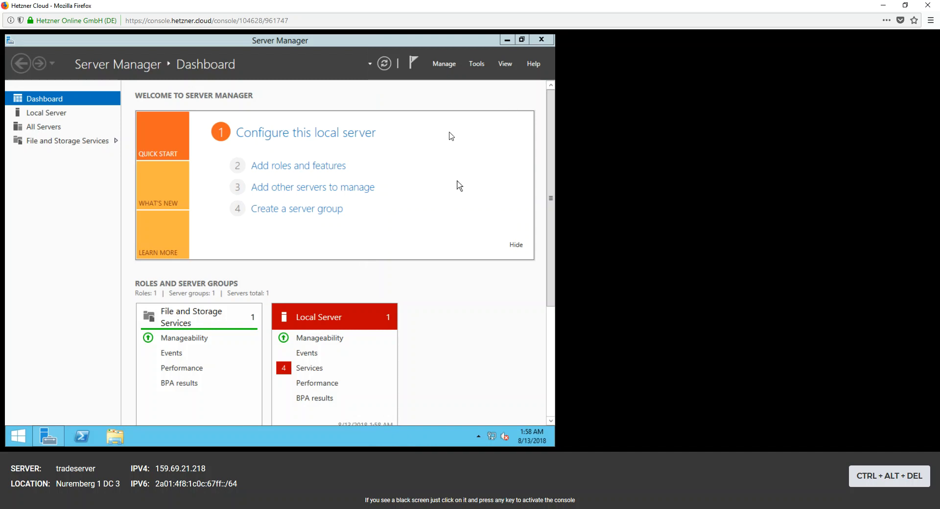
pyautogui.moveTo(438, 81)
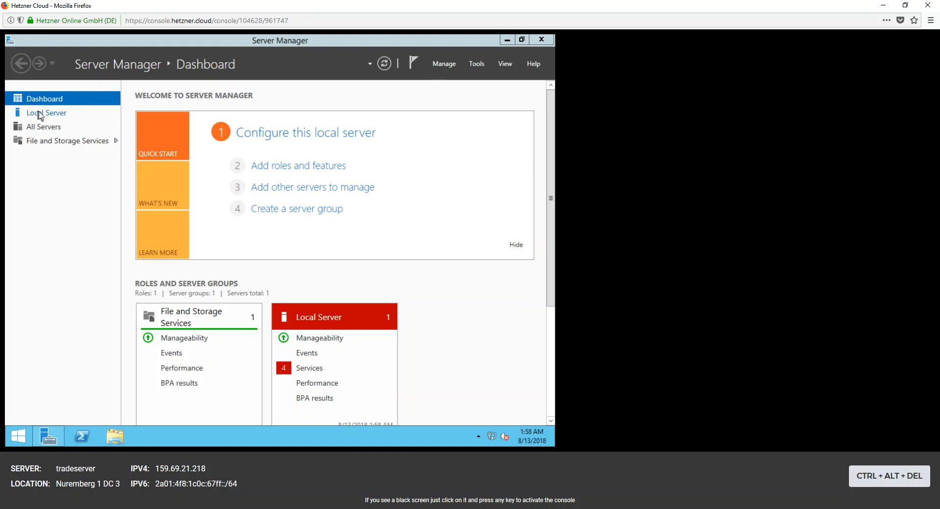
# From Local Server properties, allow remote connections, accept the firewall notice, untick NLA and apply.
pyautogui.click(46, 113)
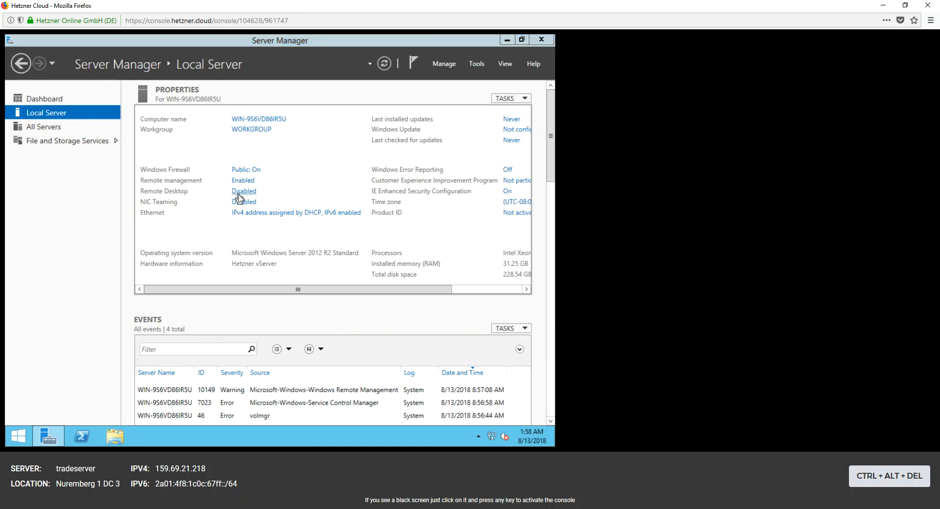
pyautogui.click(244, 191)
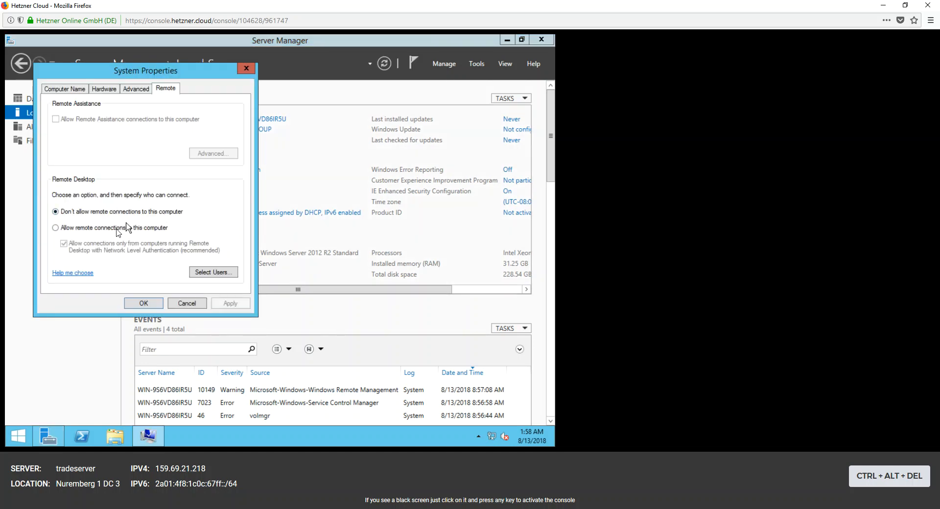
pyautogui.click(55, 227)
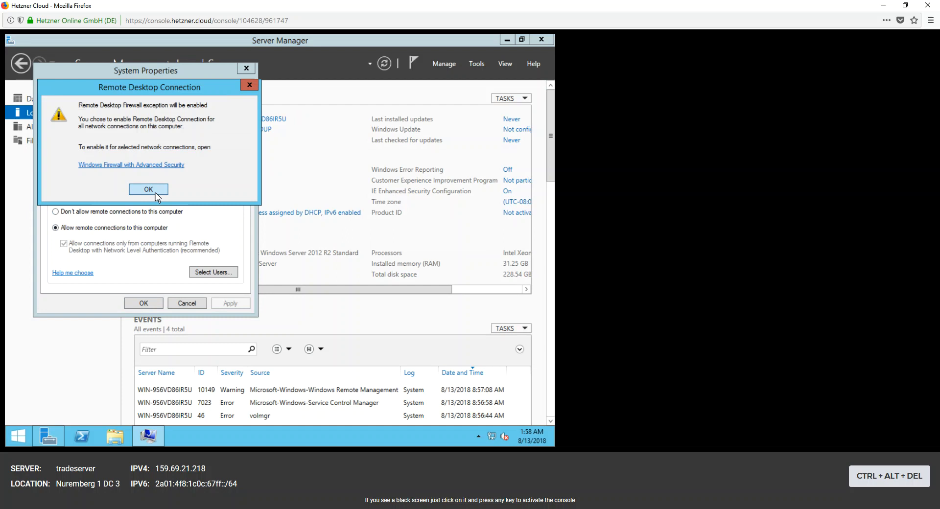
pyautogui.click(148, 189)
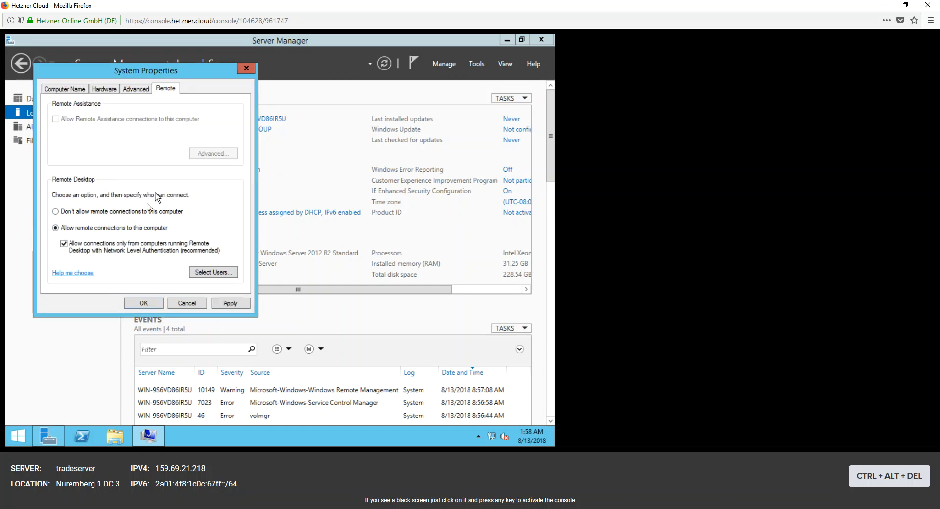
pyautogui.click(63, 244)
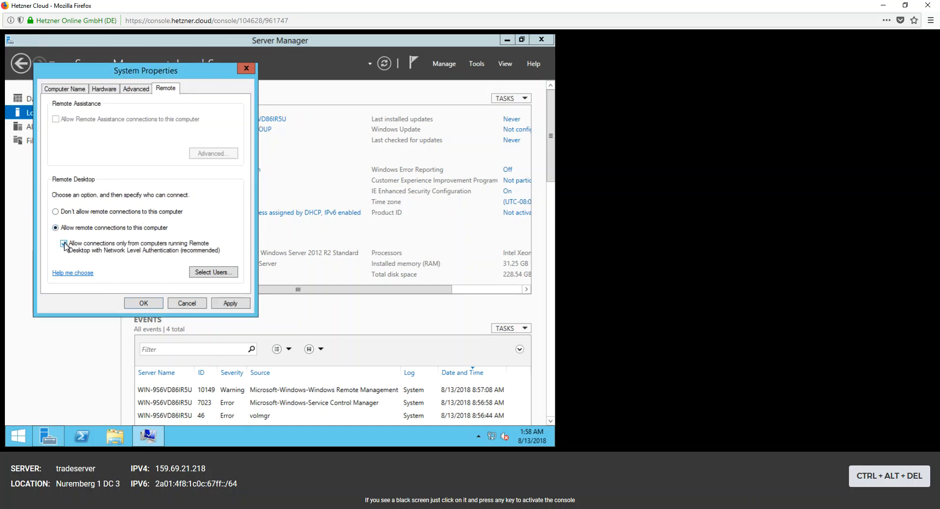
pyautogui.click(64, 243)
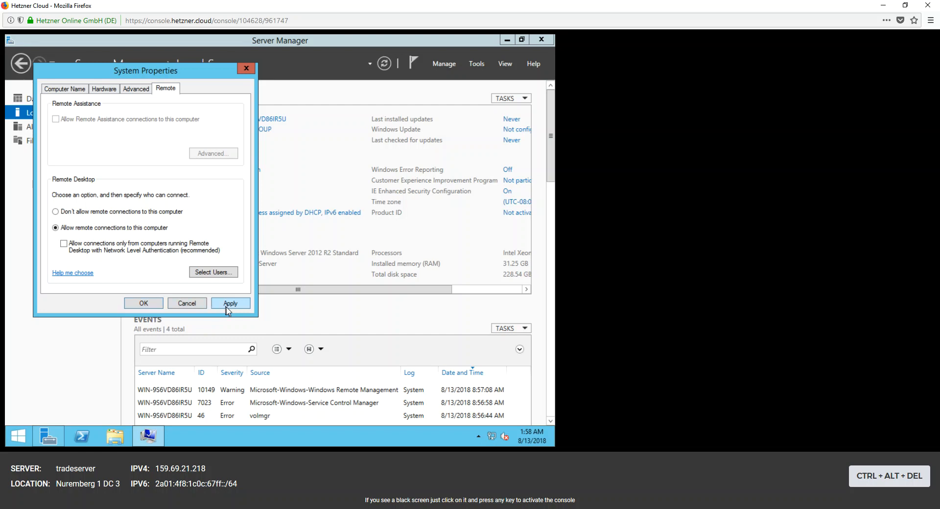
pyautogui.click(143, 302)
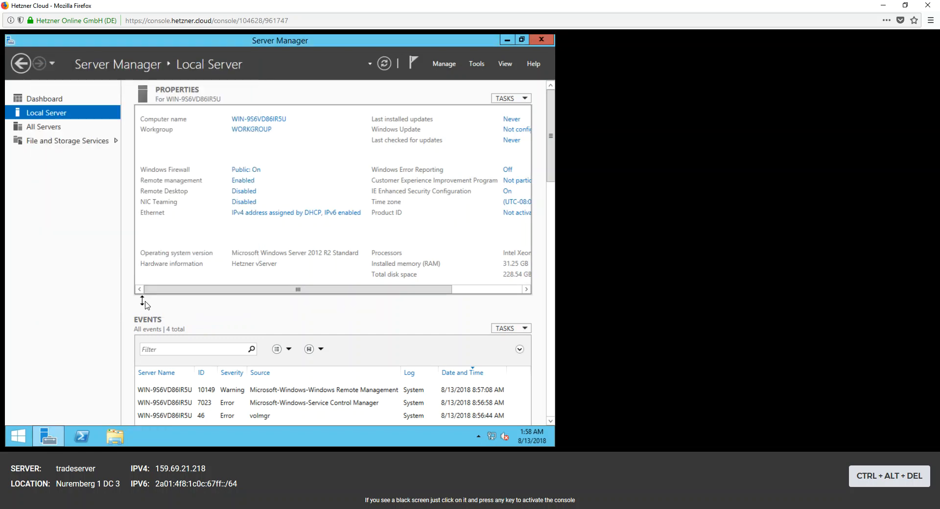
pyautogui.moveTo(458, 198)
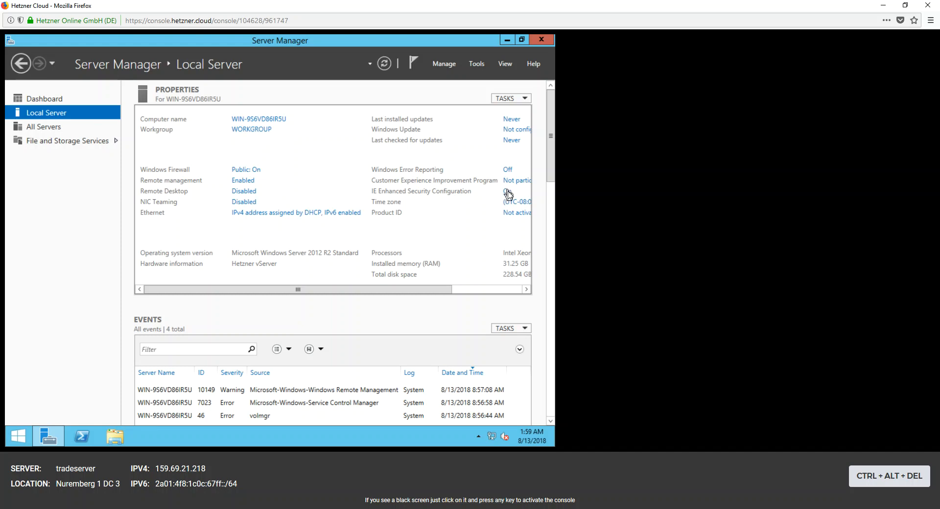
# Switch IE Enhanced Security Configuration to Off for administrators and users and confirm.
pyautogui.click(508, 191)
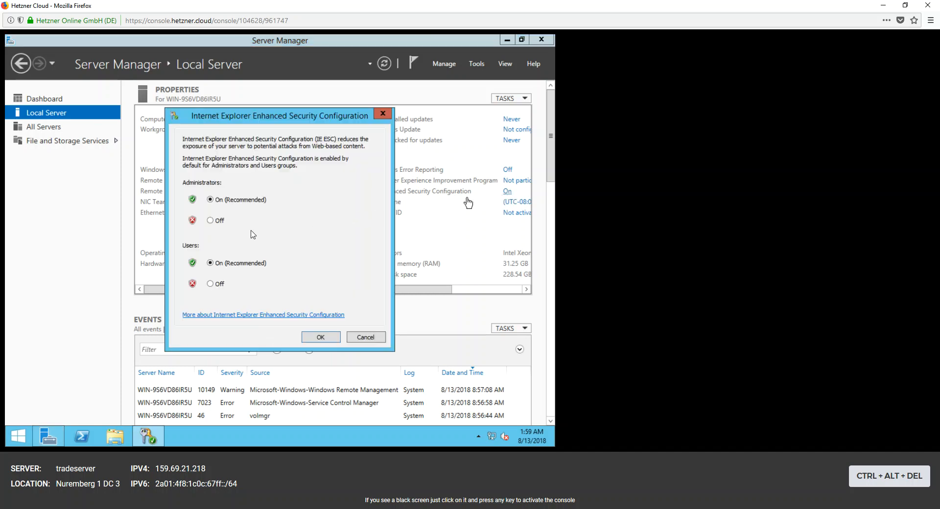
pyautogui.click(210, 283)
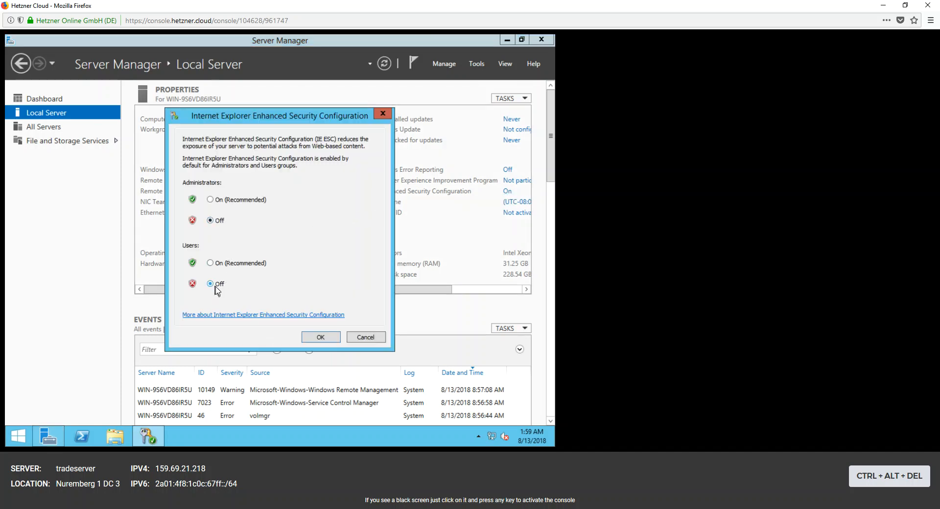
pyautogui.moveTo(291, 271)
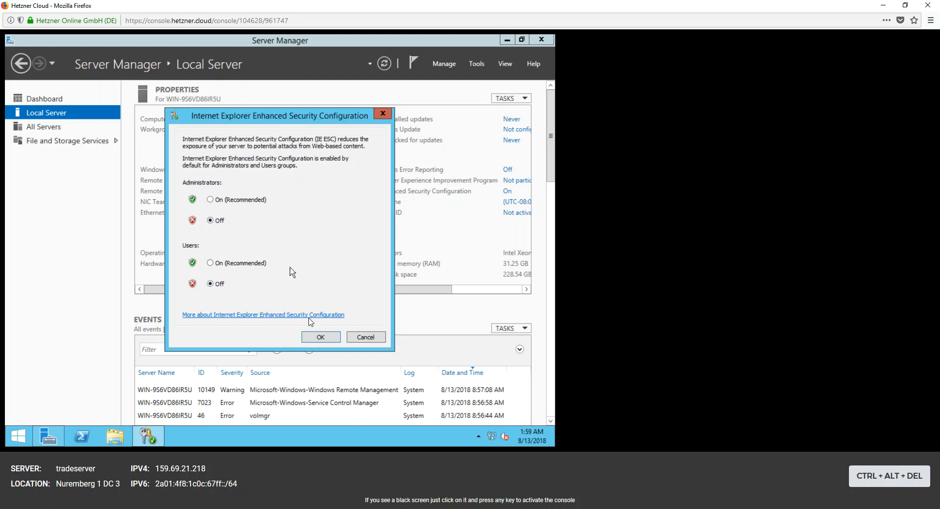
pyautogui.click(320, 337)
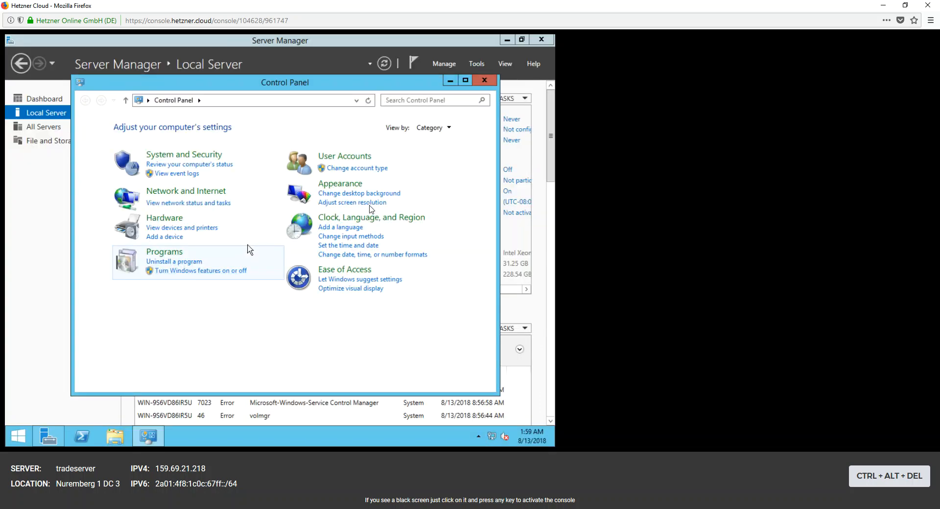
# Show Control Panel as large icons and turn Windows Firewall off for private and public networks.
pyautogui.click(433, 127)
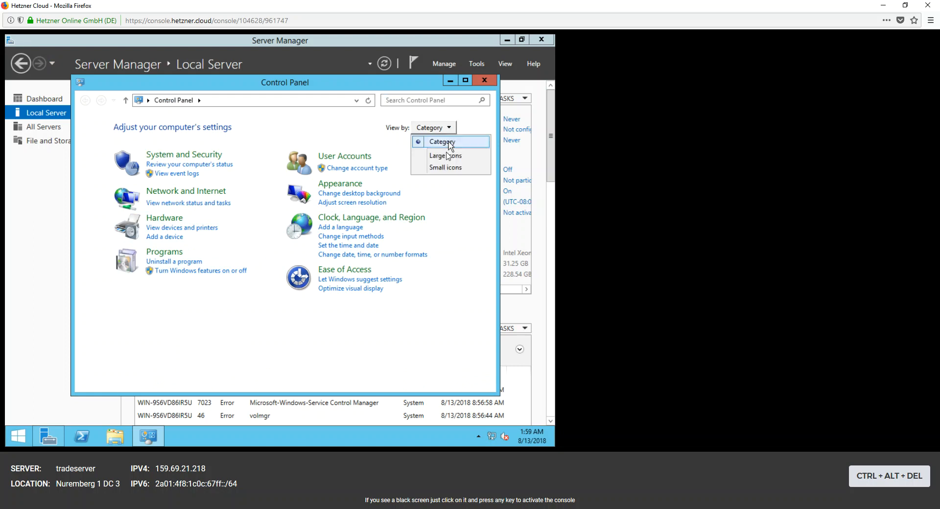
pyautogui.click(445, 167)
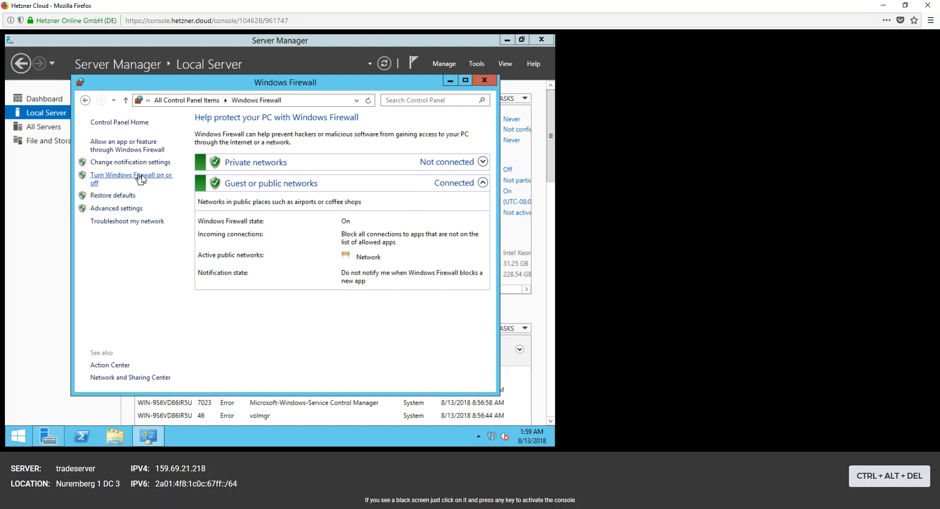
pyautogui.click(127, 179)
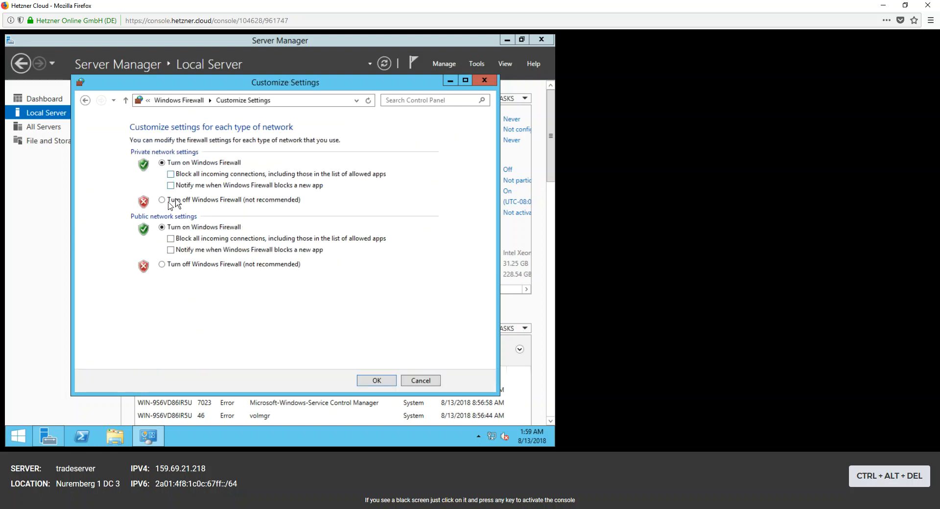
pyautogui.click(161, 263)
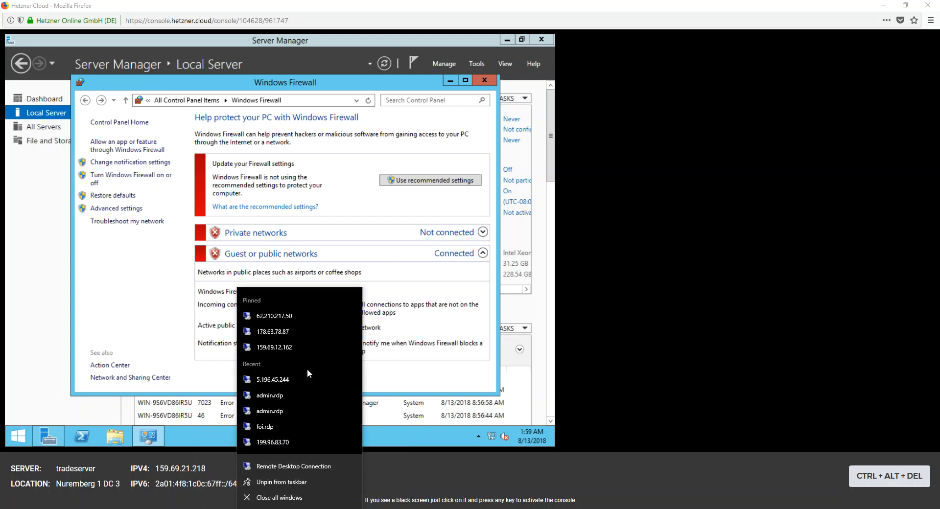
# Start a Remote Desktop connection to 159.69.21.218 and choose to sign in with another account.
pyautogui.click(324, 435)
pyautogui.write('159.69.21.218')
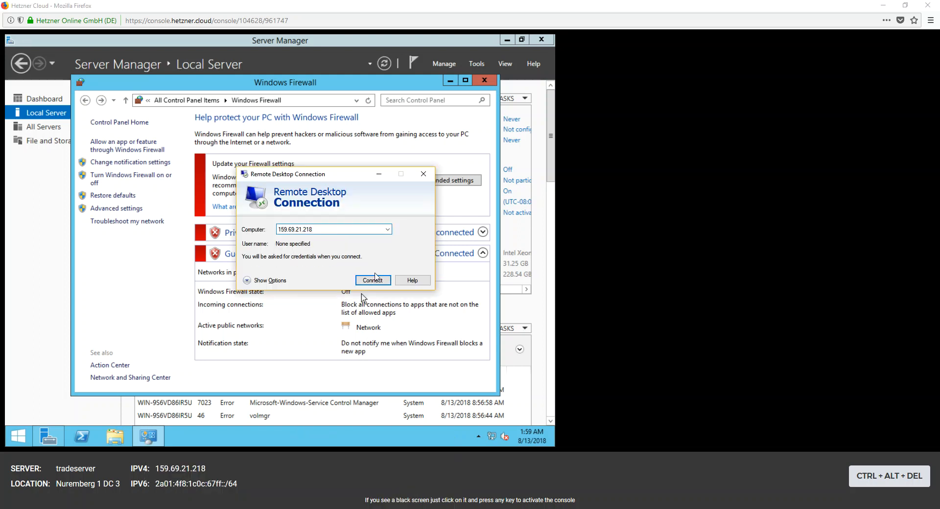
pyautogui.click(372, 280)
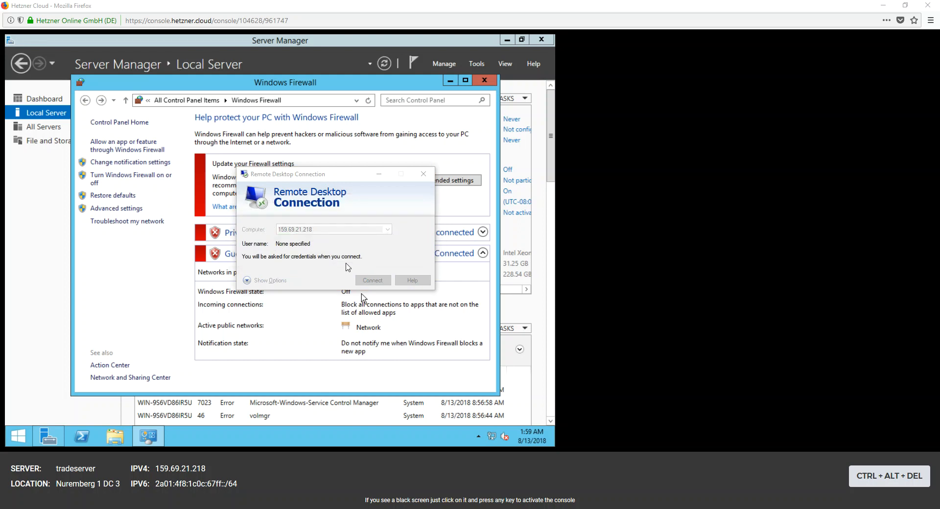
pyautogui.click(372, 280)
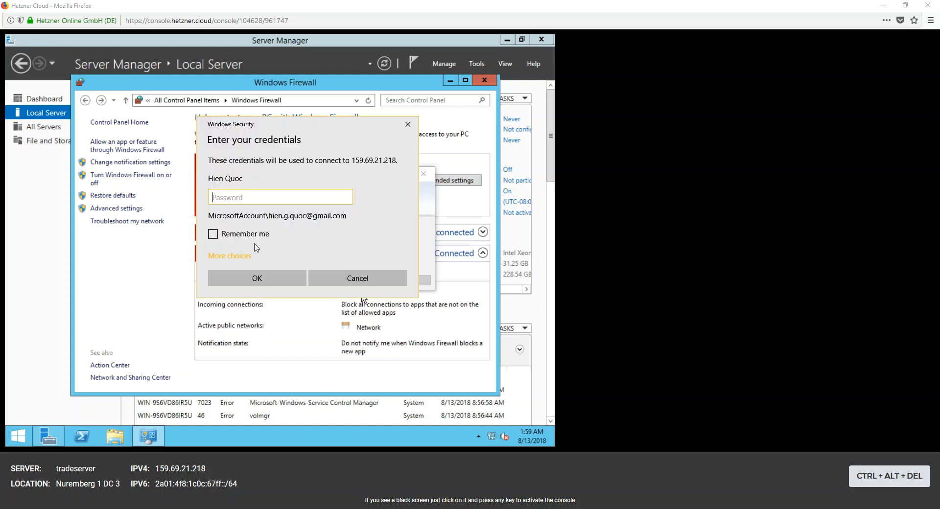
pyautogui.click(229, 255)
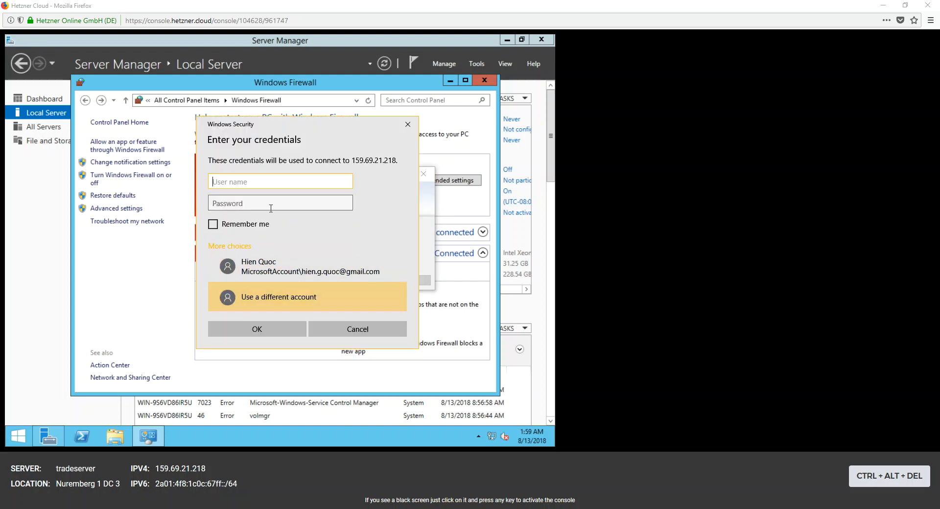
# Sign in as Administrator and accept the certificate warning to establish the session.
pyautogui.write('Administrator')
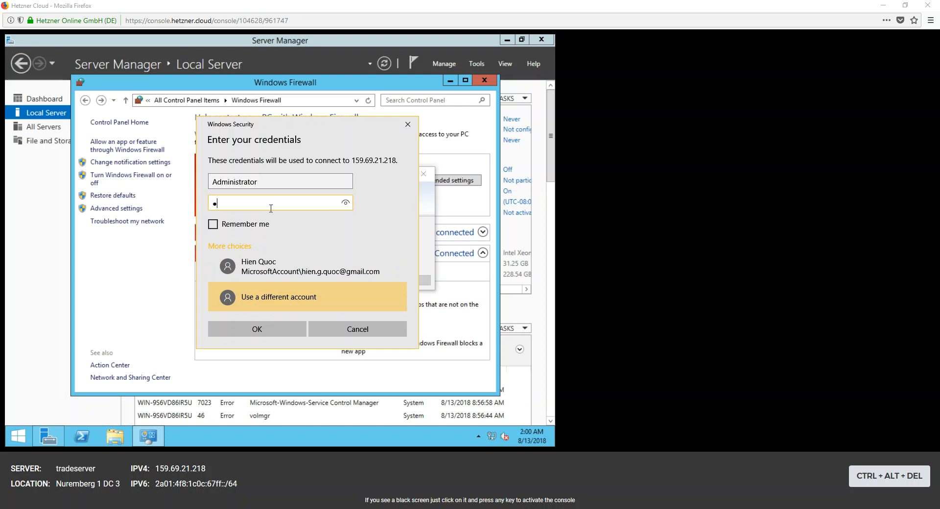
pyautogui.click(257, 329)
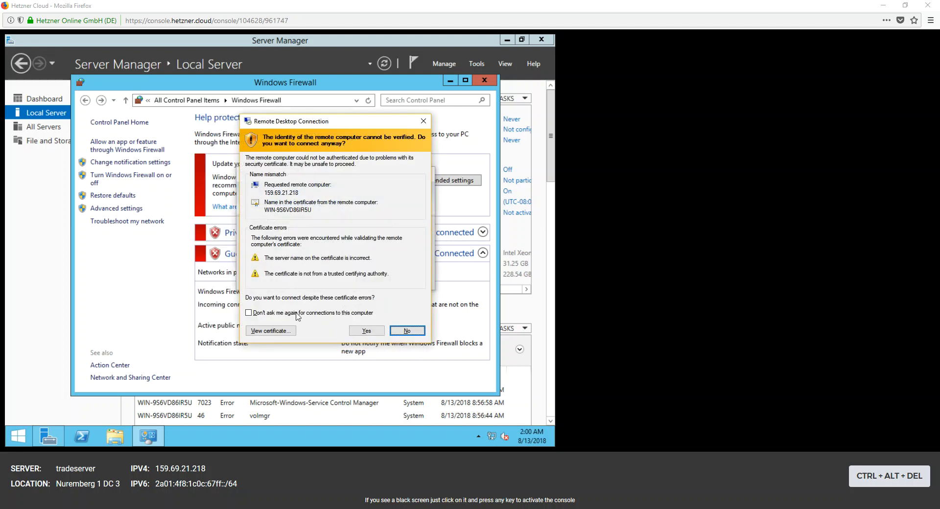
pyautogui.click(365, 330)
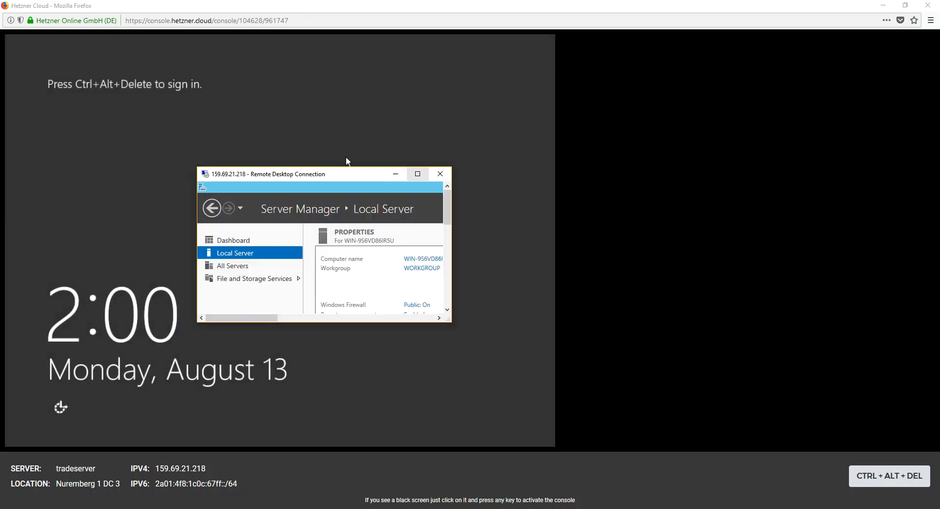
# Maximize the remote session and launch Server Manager from the Start screen.
pyautogui.click(417, 175)
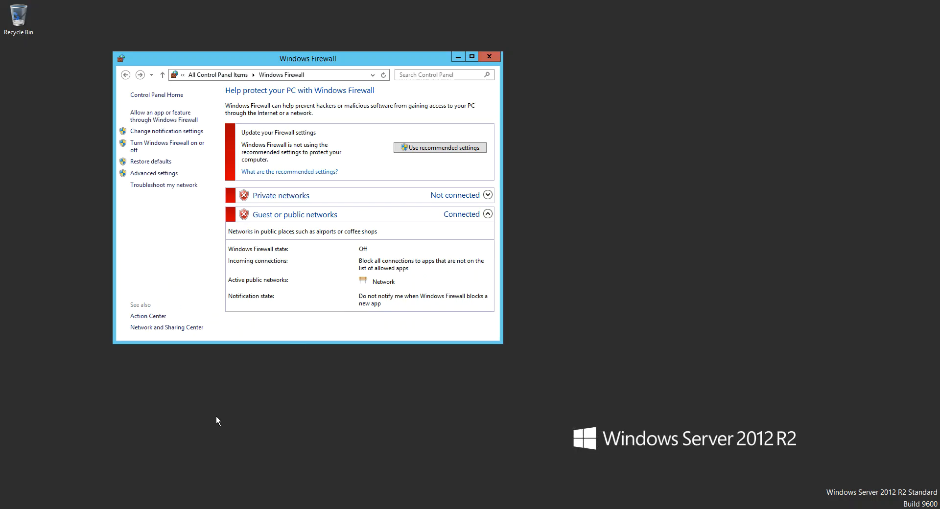
pyautogui.press('Win')
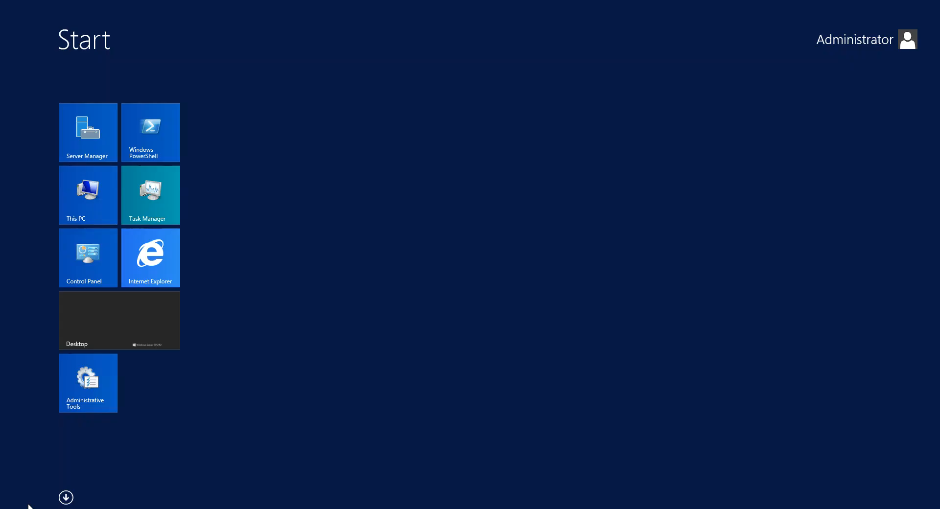
pyautogui.moveTo(121, 167)
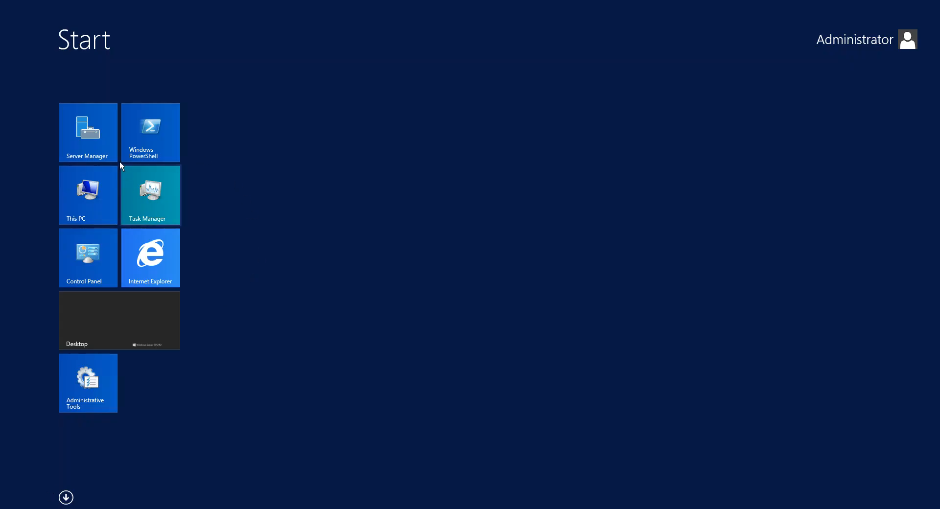
pyautogui.click(87, 132)
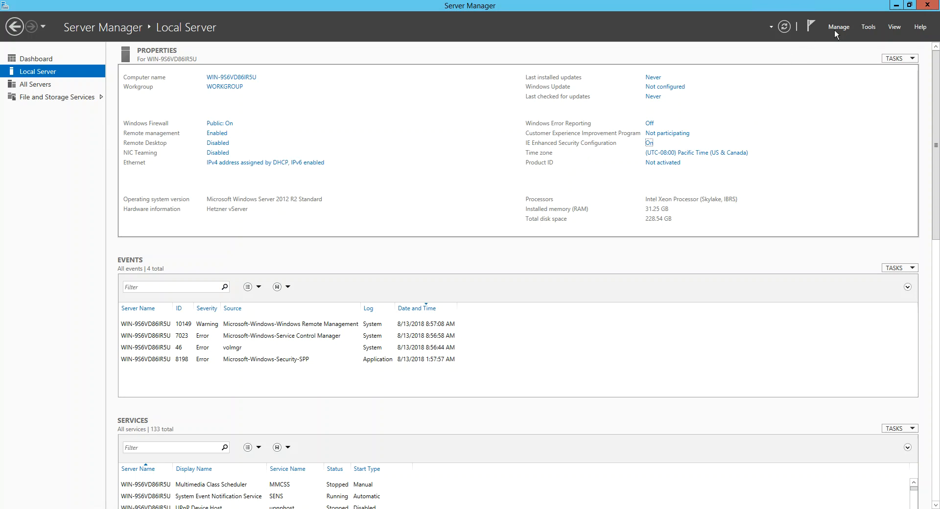
# Choose Manage > Add Roles and Features to reach the Before You Begin page.
pyautogui.click(839, 27)
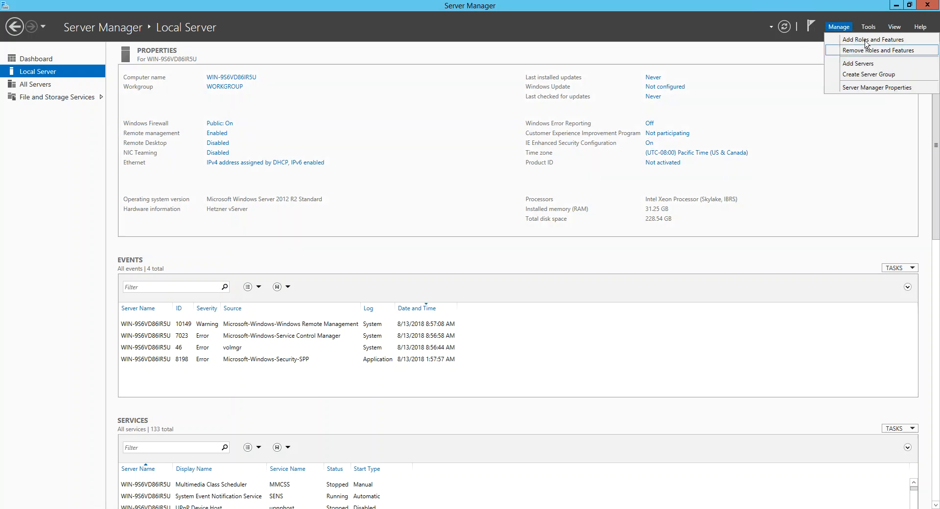
pyautogui.click(872, 39)
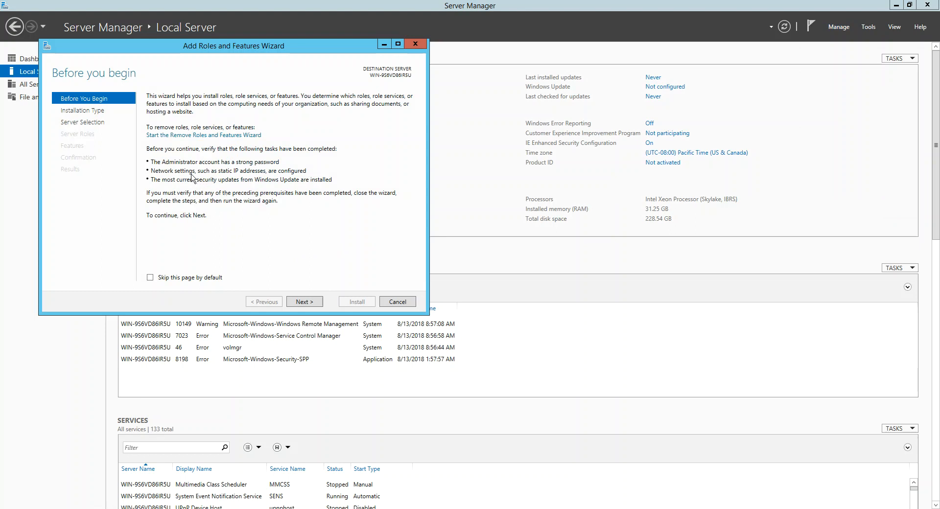
pyautogui.moveTo(90, 115)
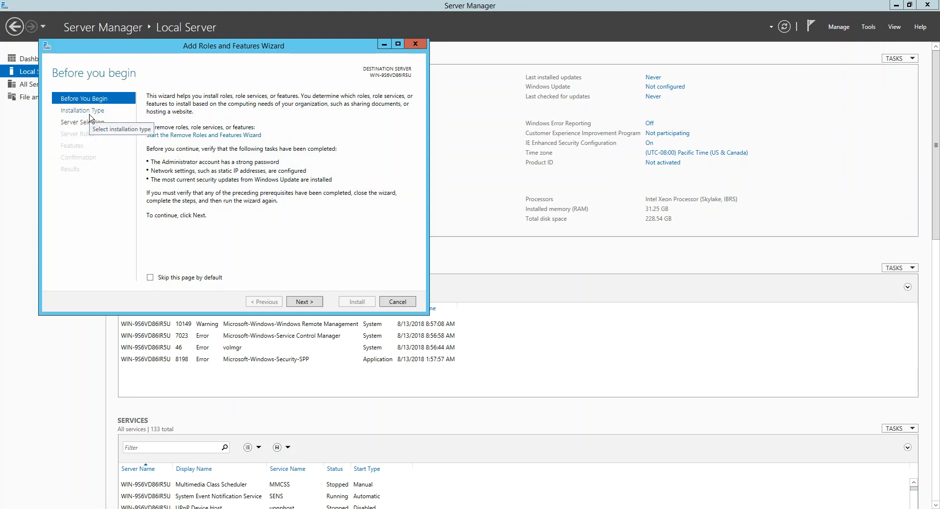